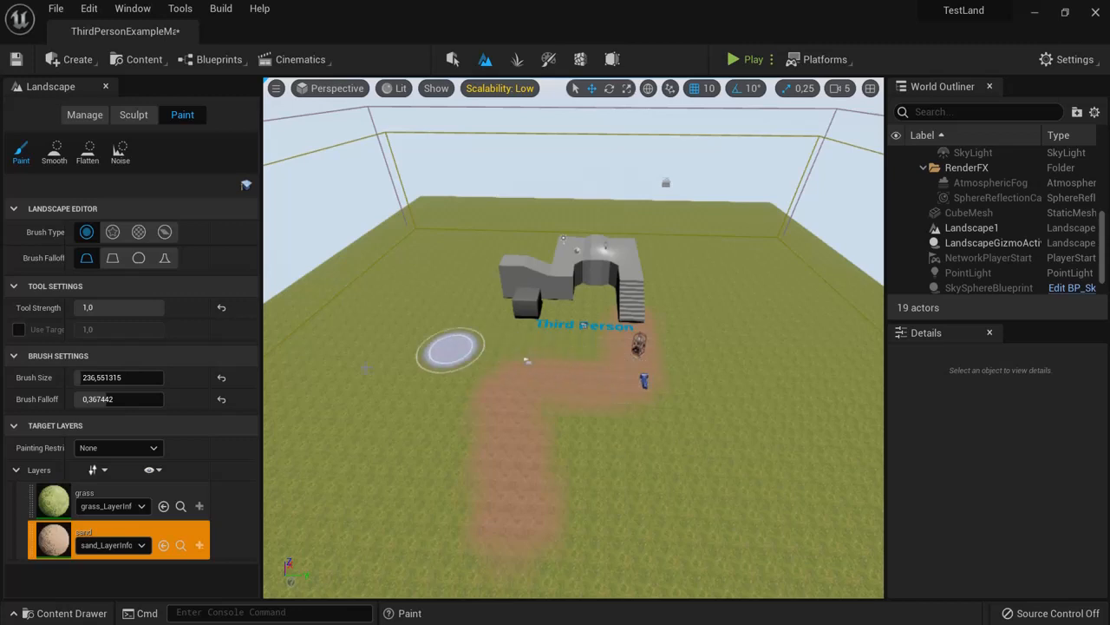
Pick the grass paint layer, then leave Landscape mode for the plain ThirdPerson level.
click(52, 500)
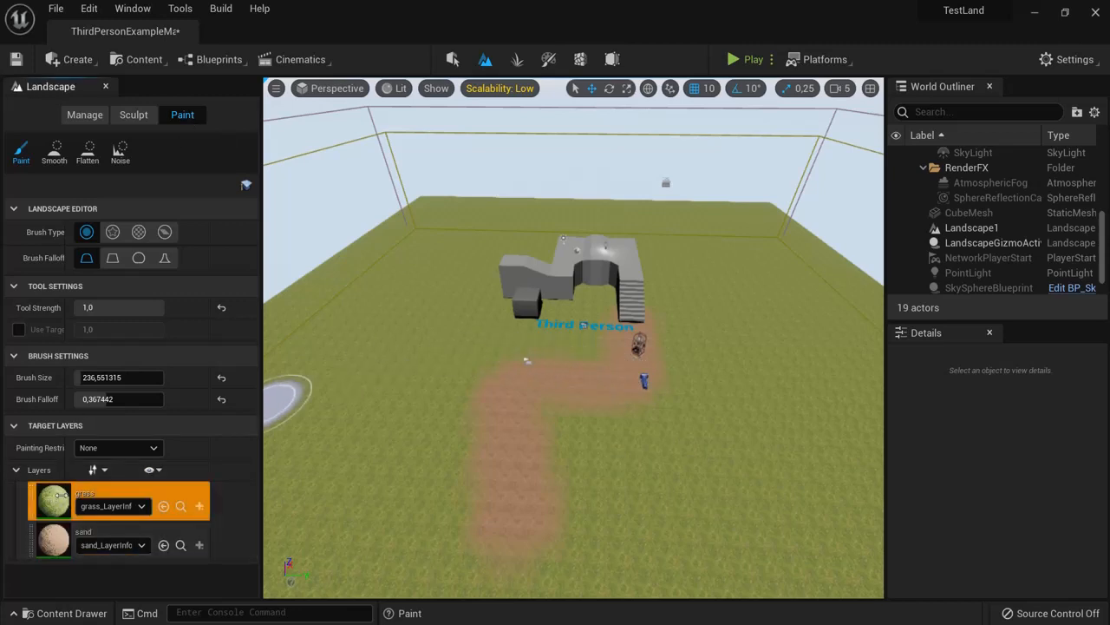
click(53, 540)
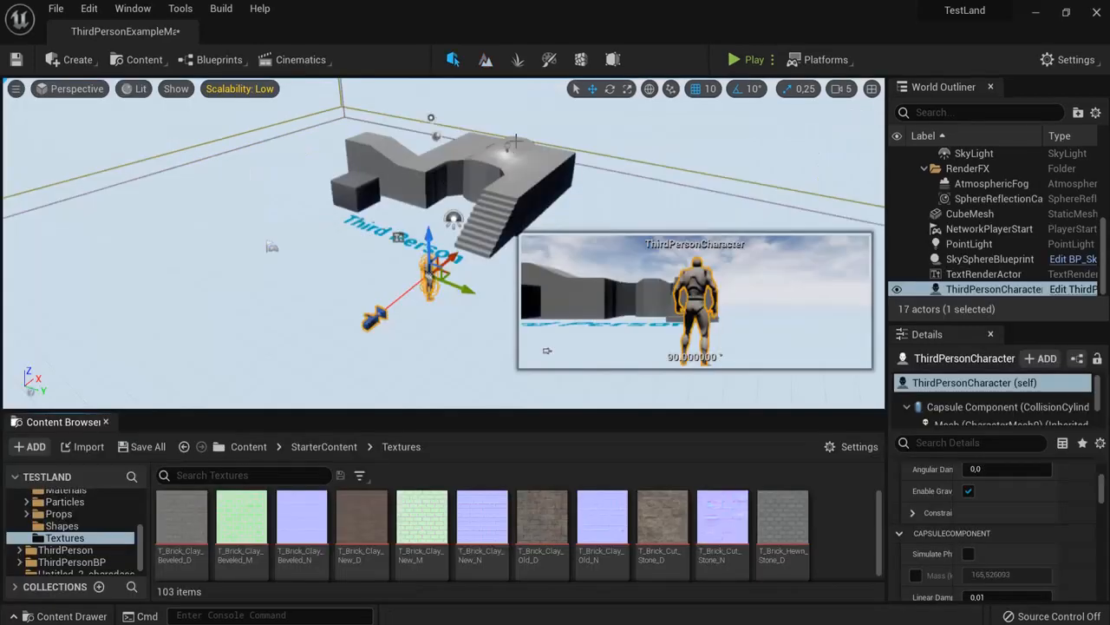
Enter Landscape mode and create a flat landscape using the default Create New settings.
click(485, 59)
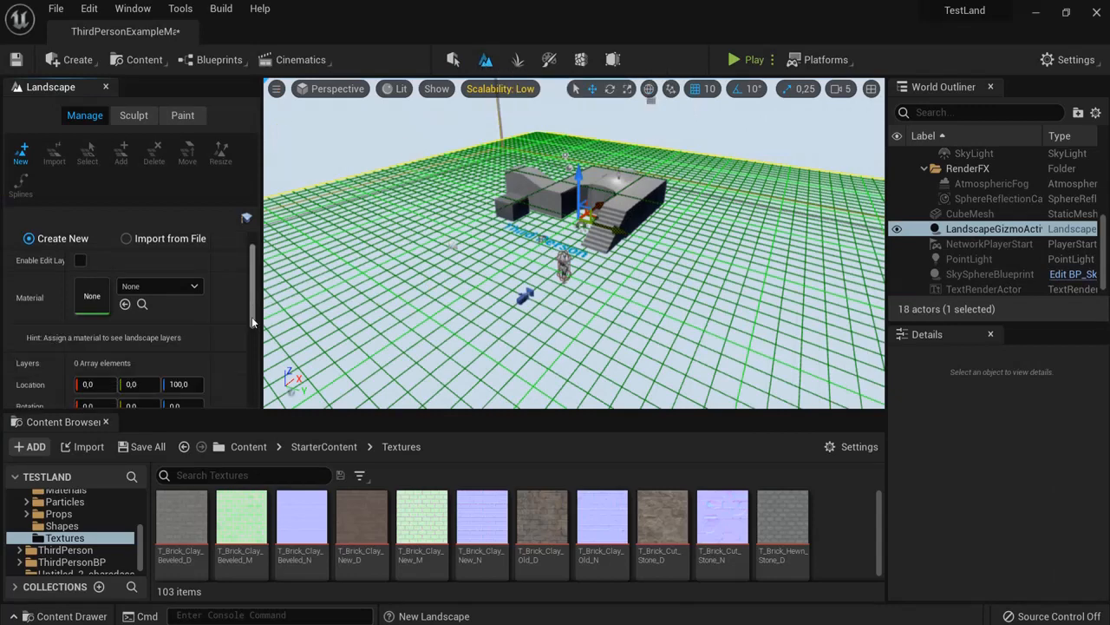
scroll(down, 3)
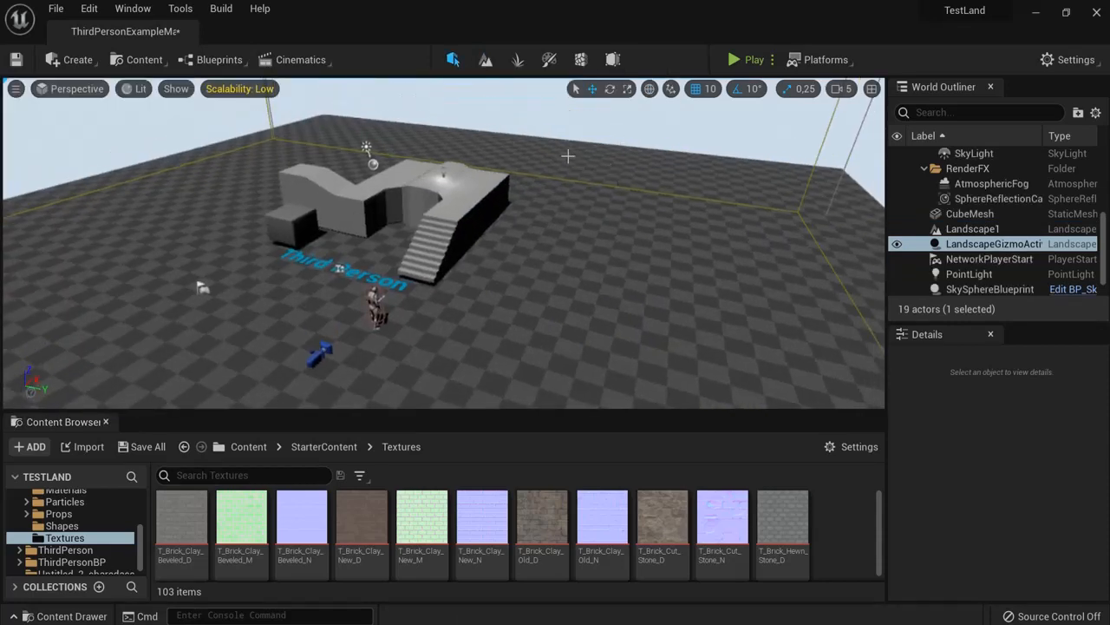
Select Landscape1, then add a new material named landscape_m and open it.
click(973, 228)
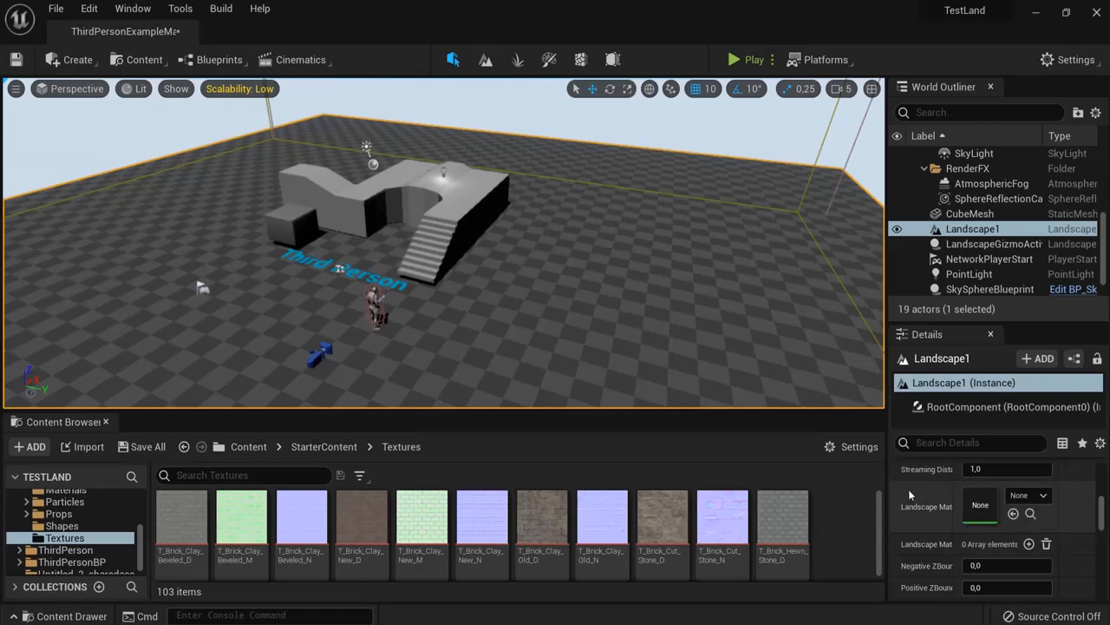
mouse_move(781, 520)
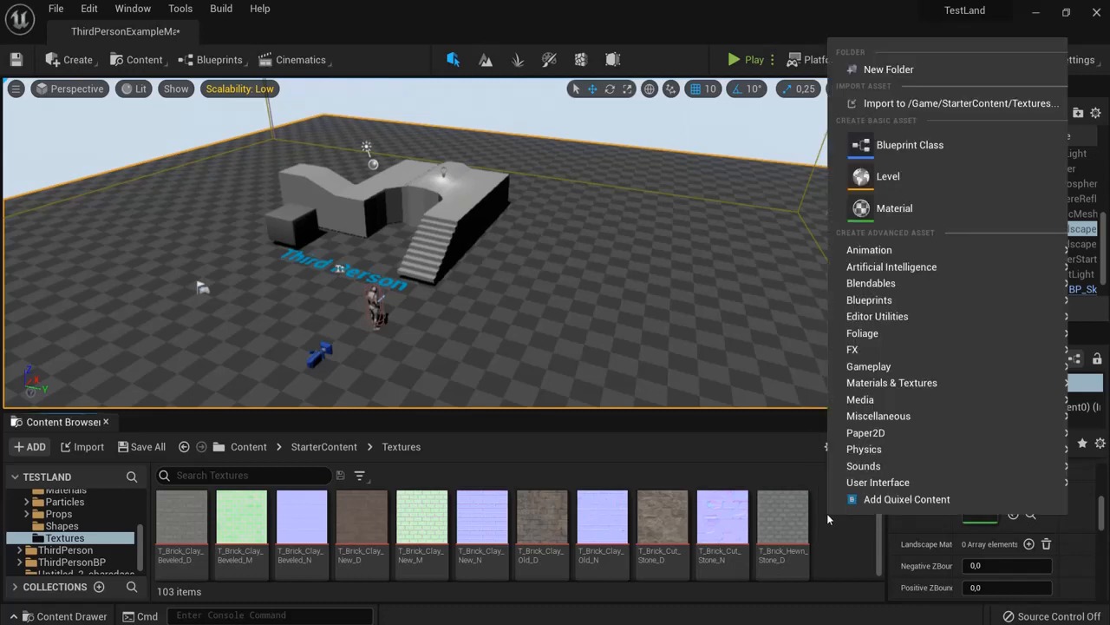
click(894, 207)
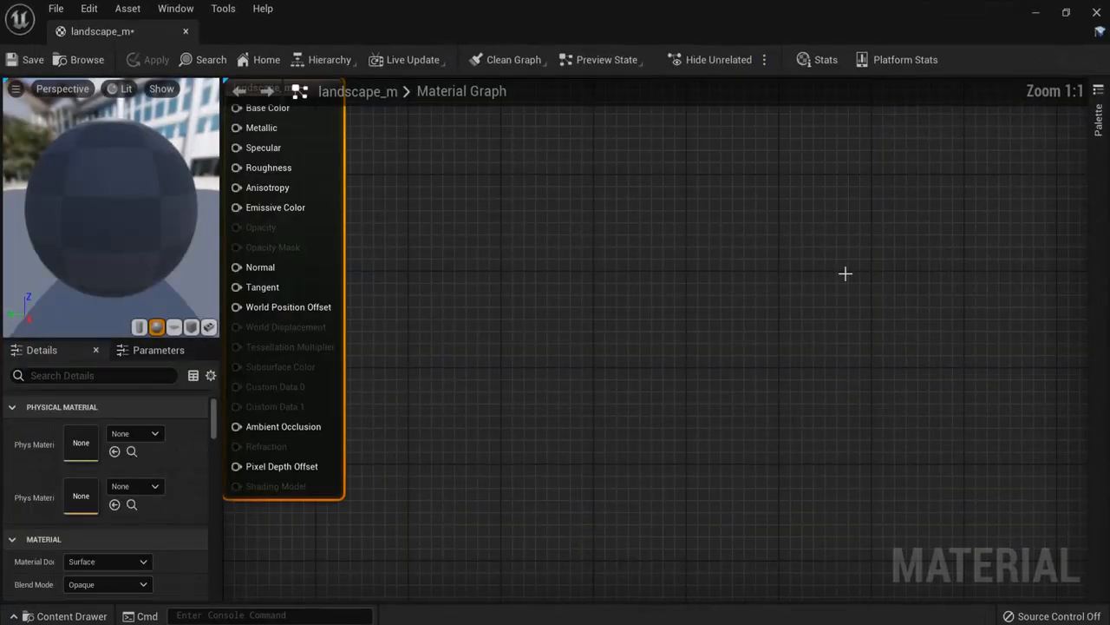
Center the output node and drag the sand colour, sand normal and grass textures into the graph.
drag(281, 295, 655, 338)
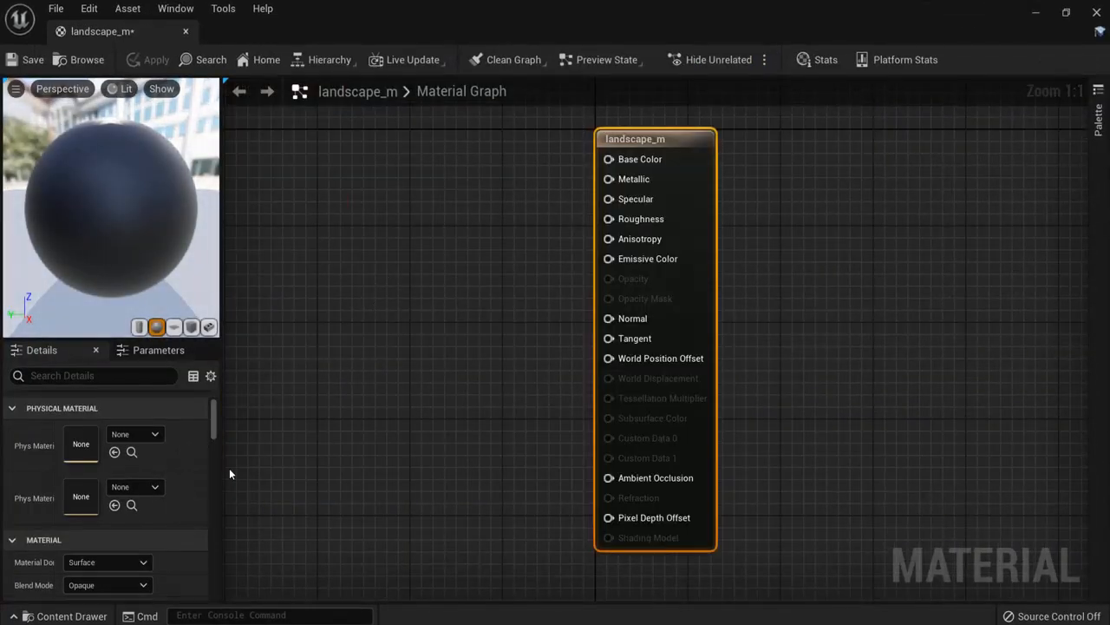
mouse_move(61, 616)
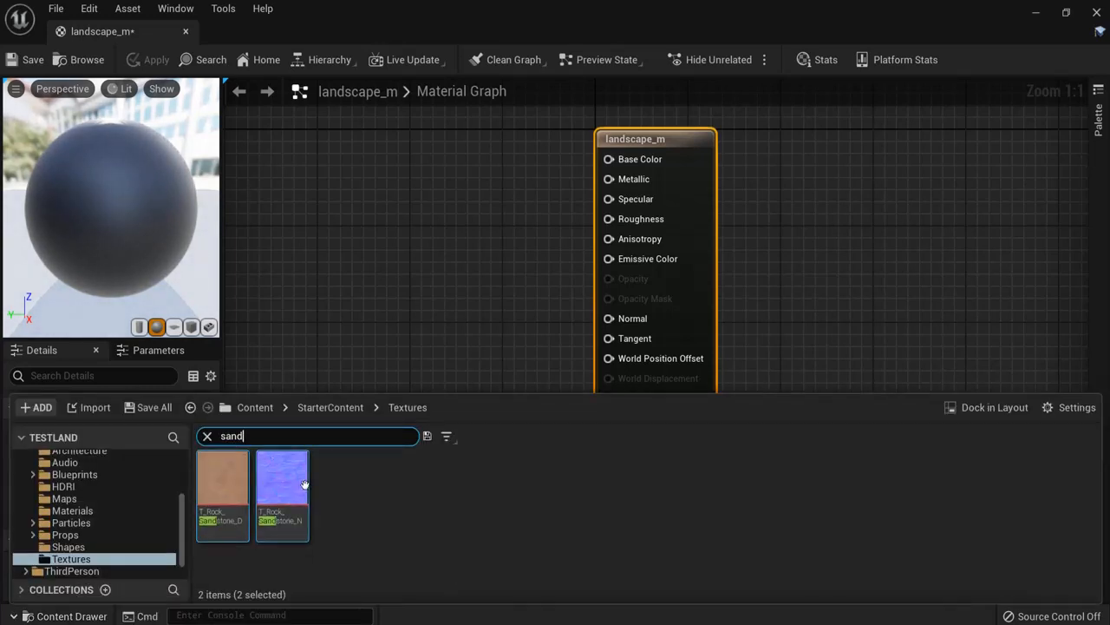
drag(222, 482, 351, 287)
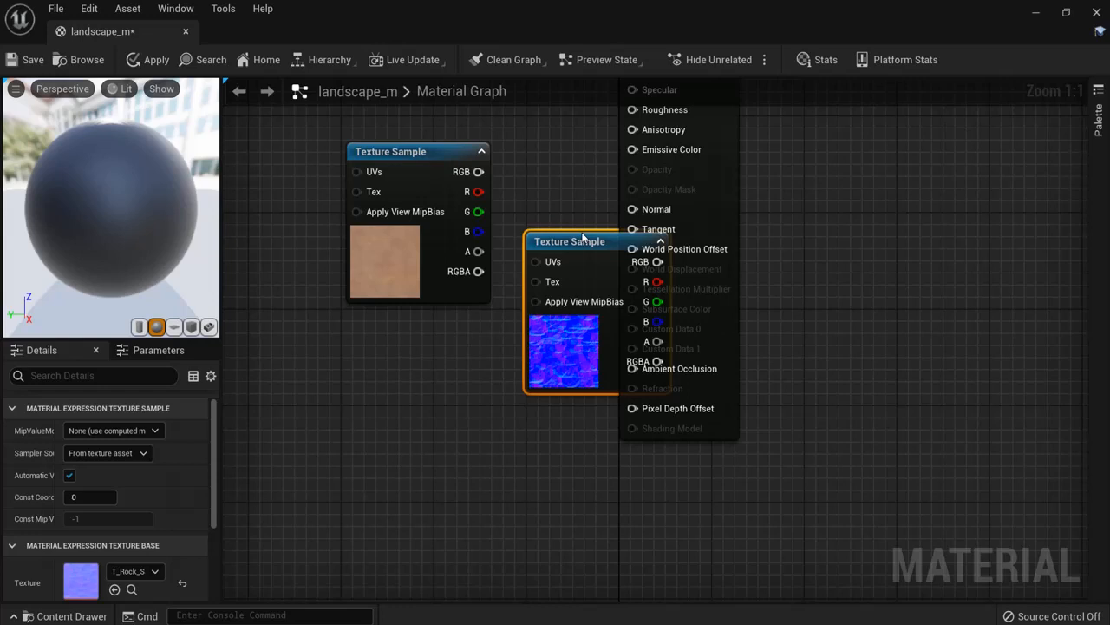
drag(570, 241, 374, 525)
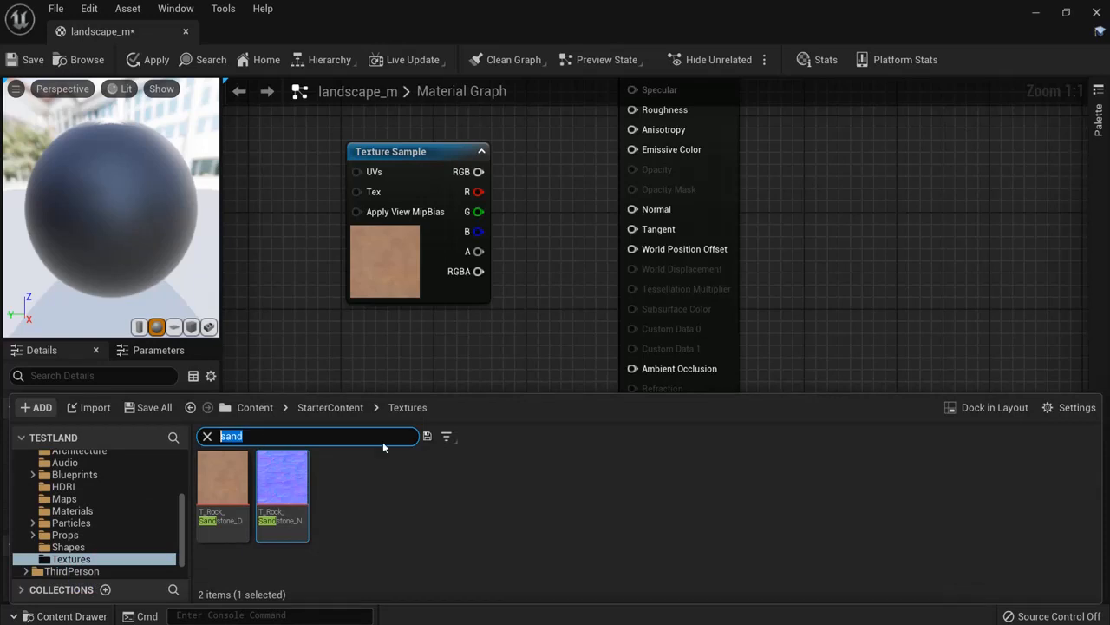
text(grass)
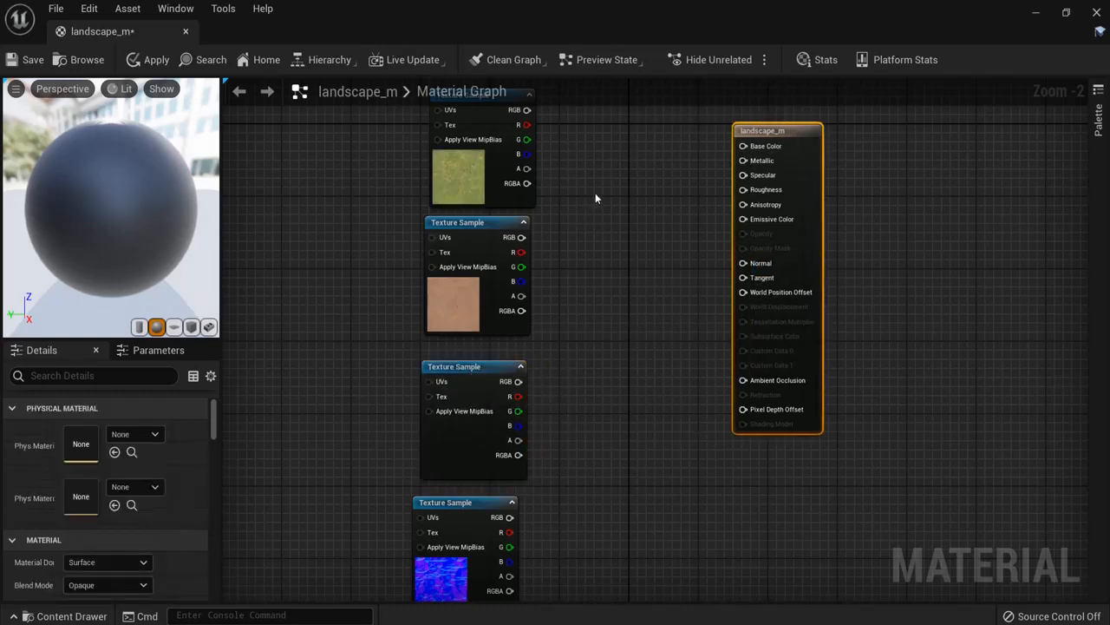
Add a Landscape Layer Blend node with two layers named sand and grass.
text(landsca)
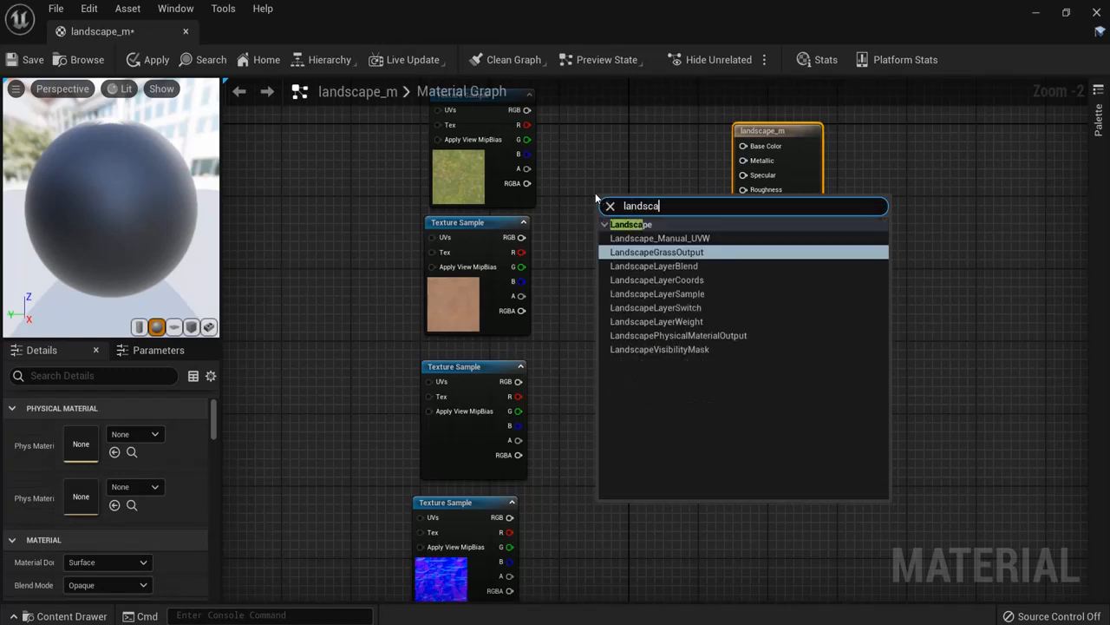
text(pe)
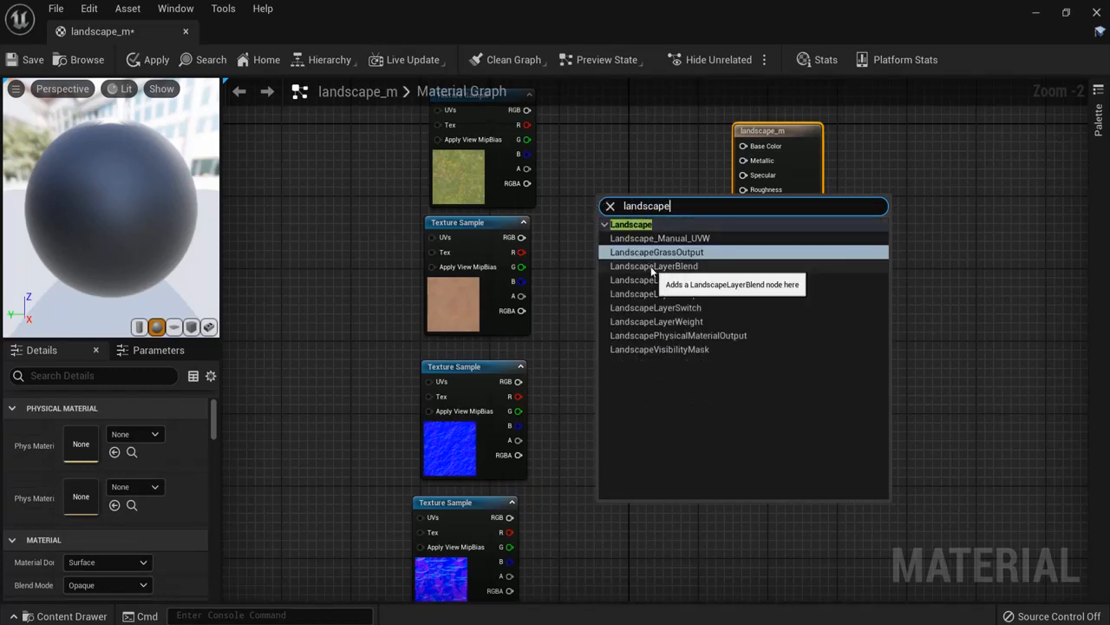
click(654, 266)
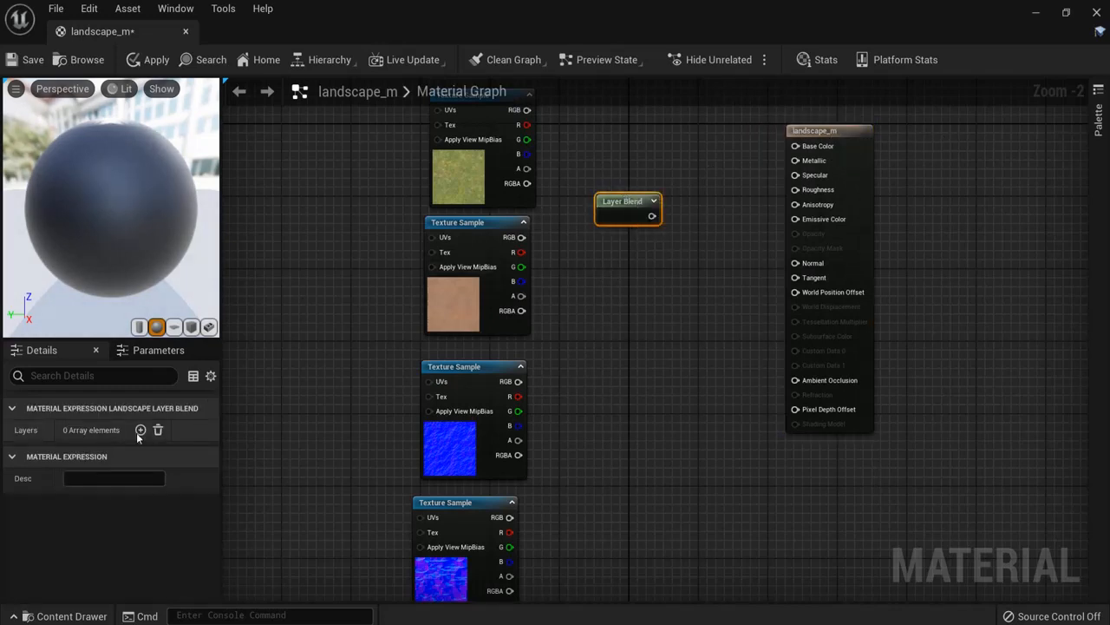
click(140, 429)
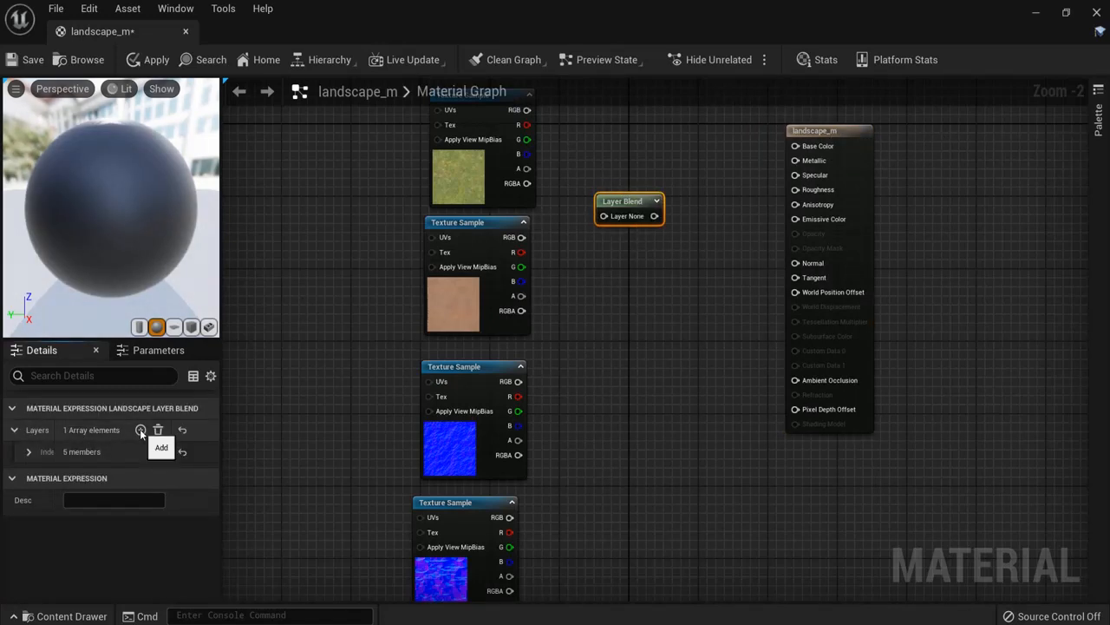
click(141, 429)
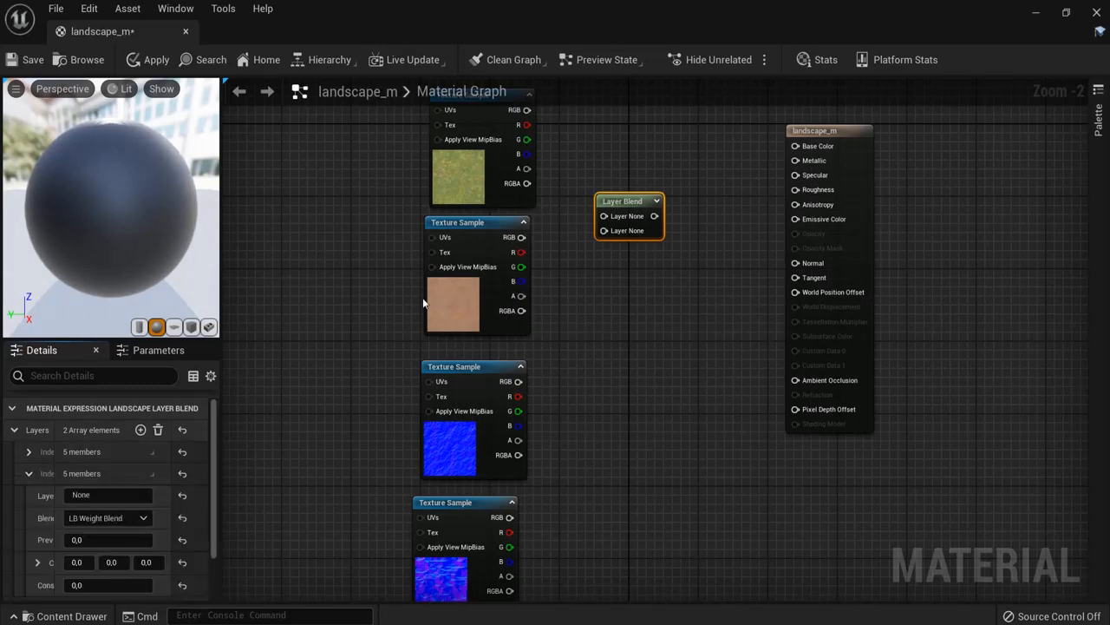
click(106, 494)
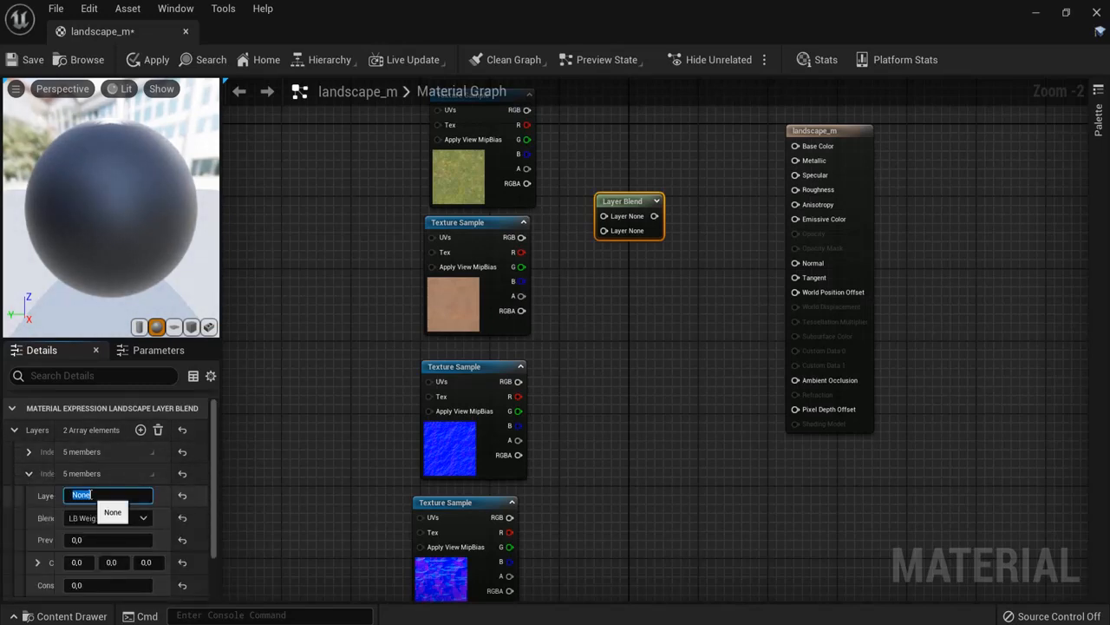
text(sand)
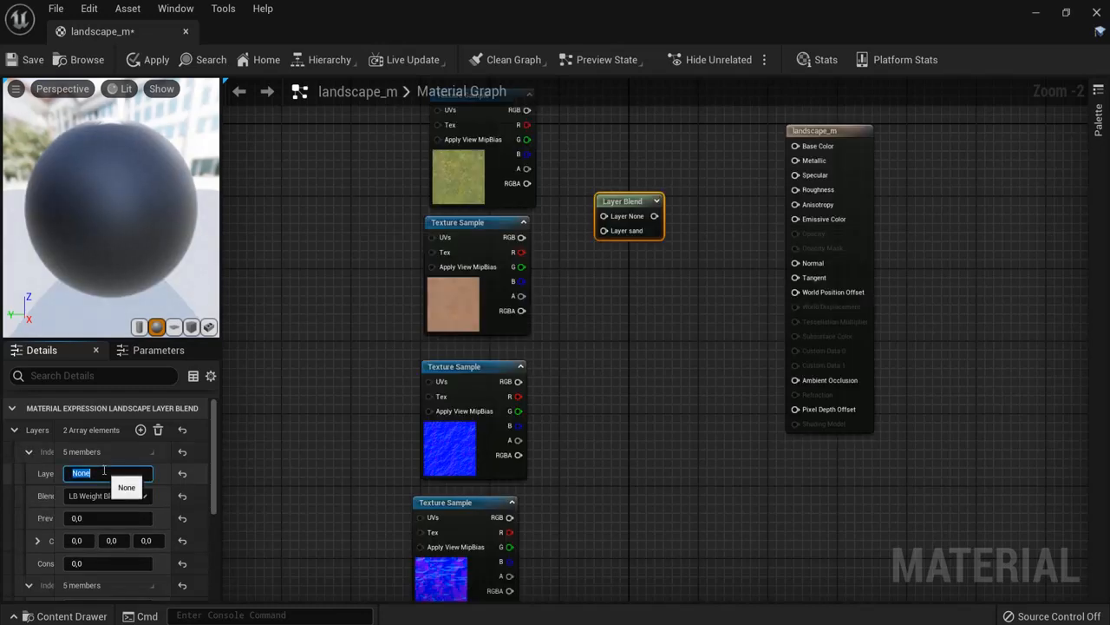
text(grass)
text(c)
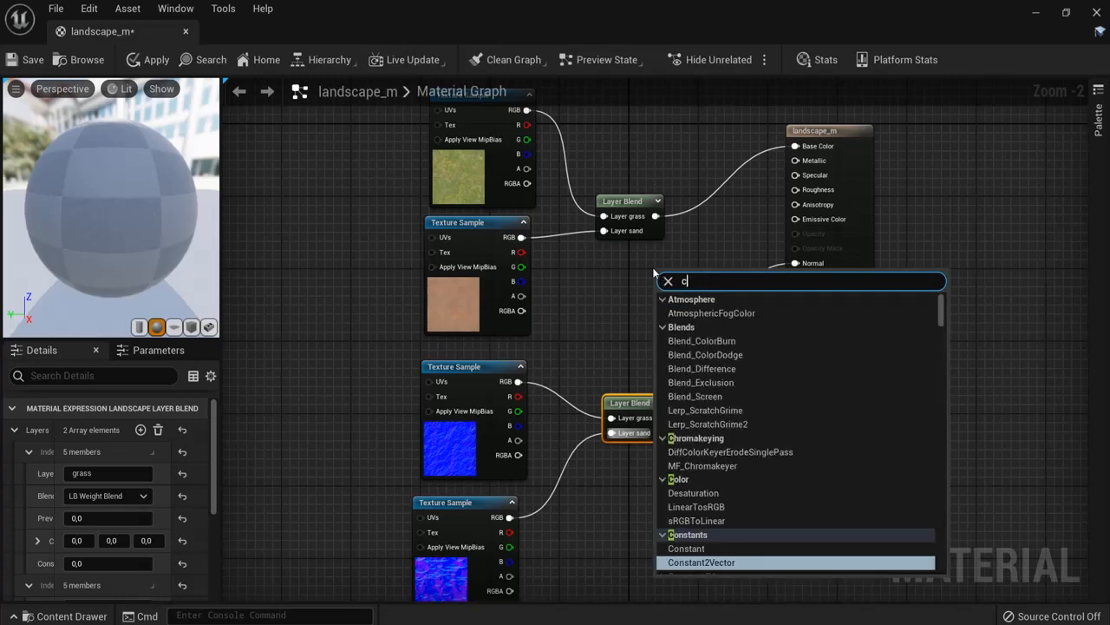
Add a Constant node set to 1.0 for the material's Roughness.
click(687, 549)
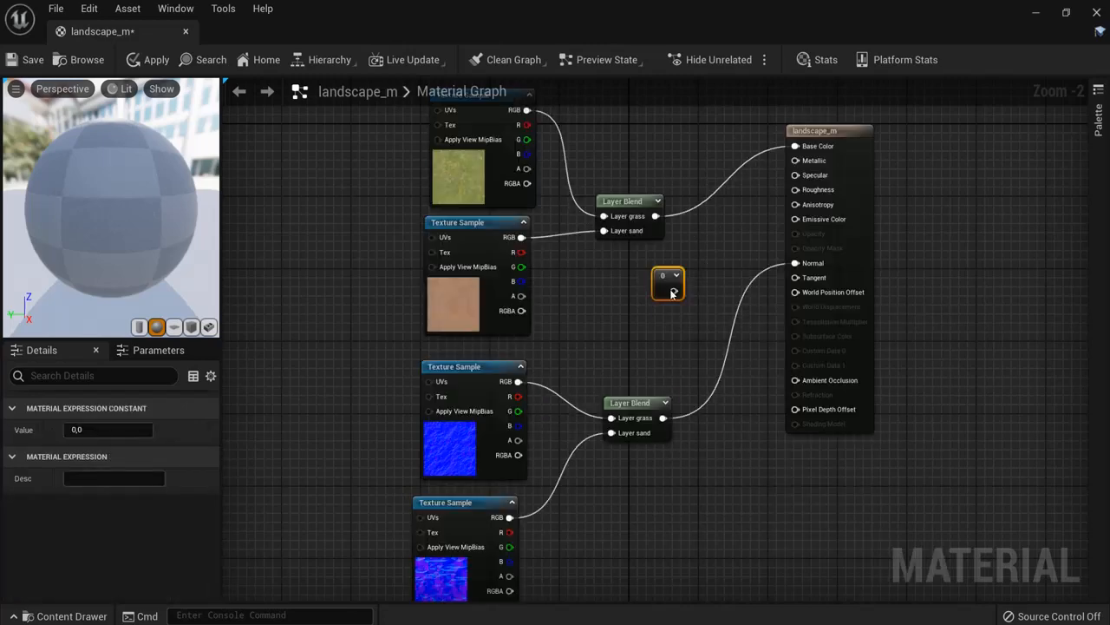
click(668, 282)
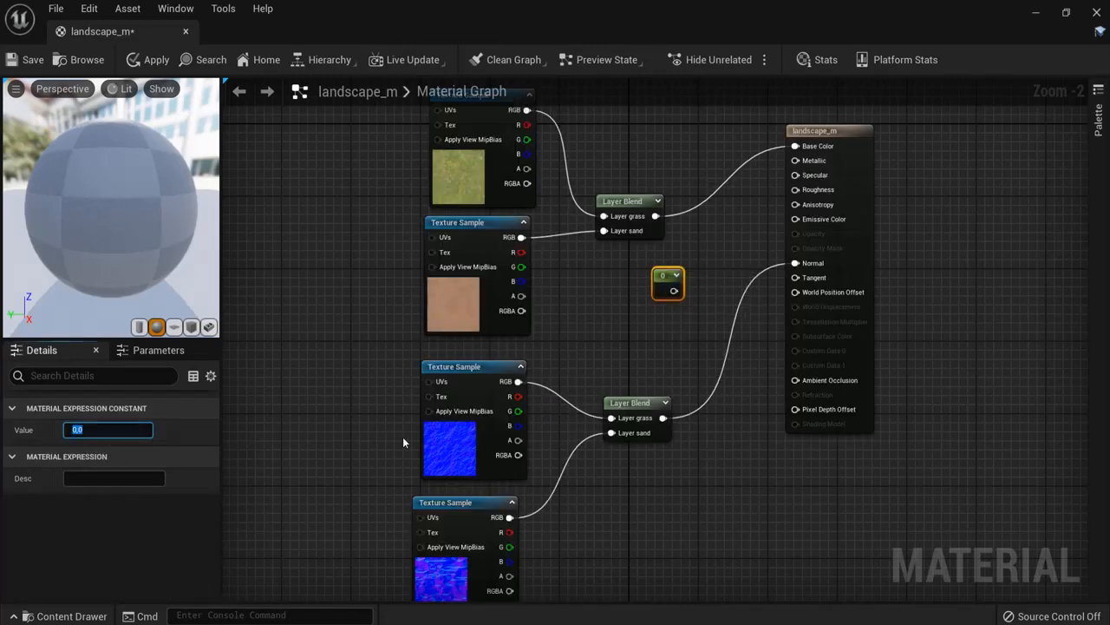
text(1.0)
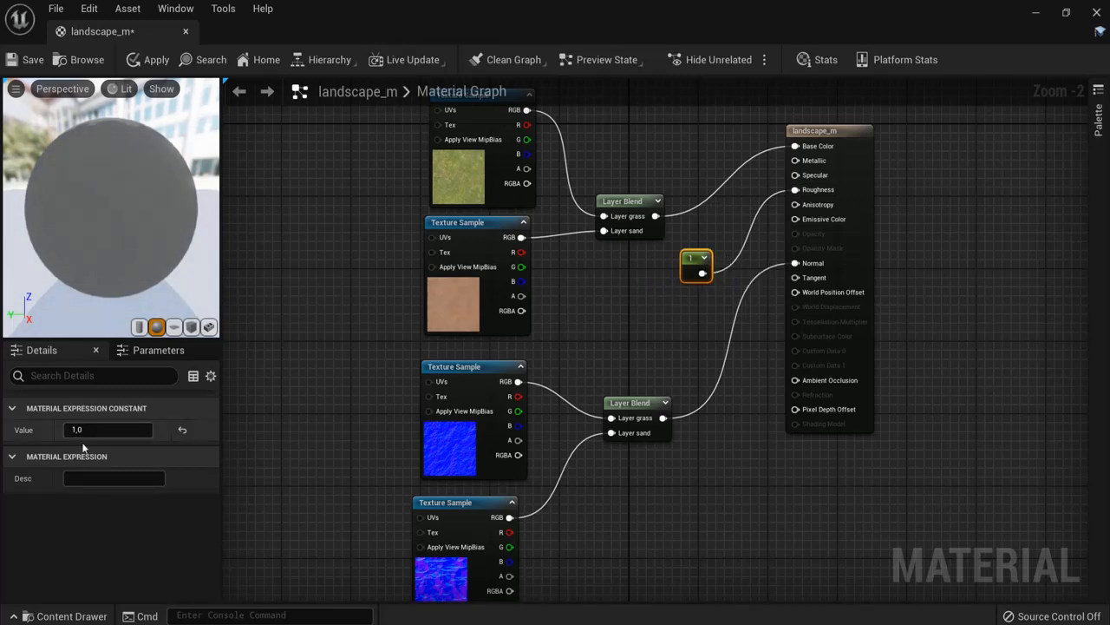
mouse_move(156, 60)
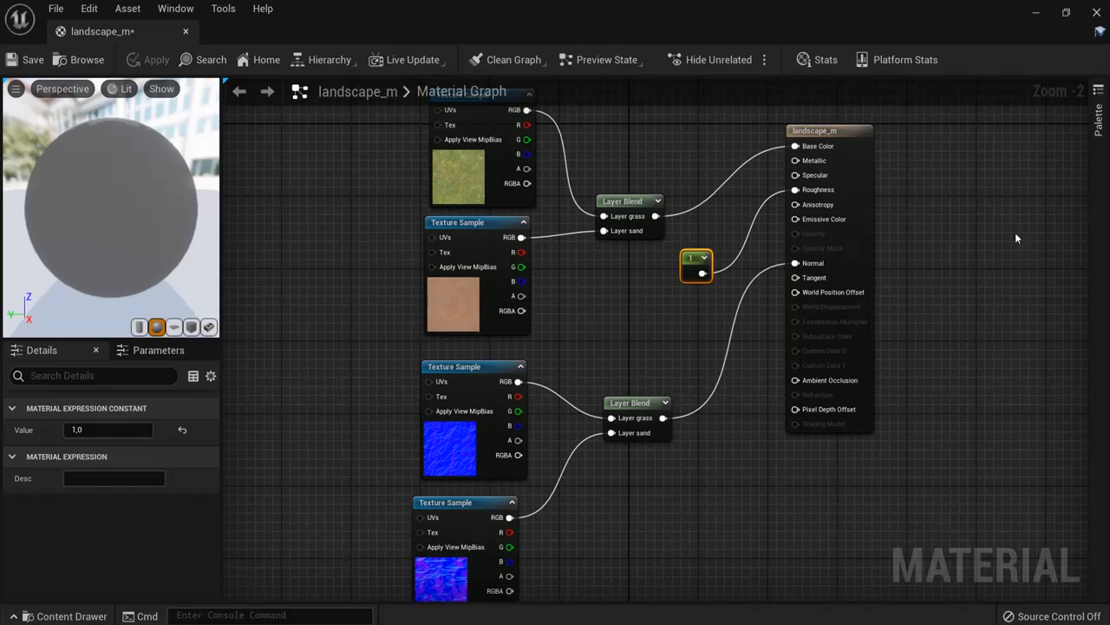
mouse_move(699, 536)
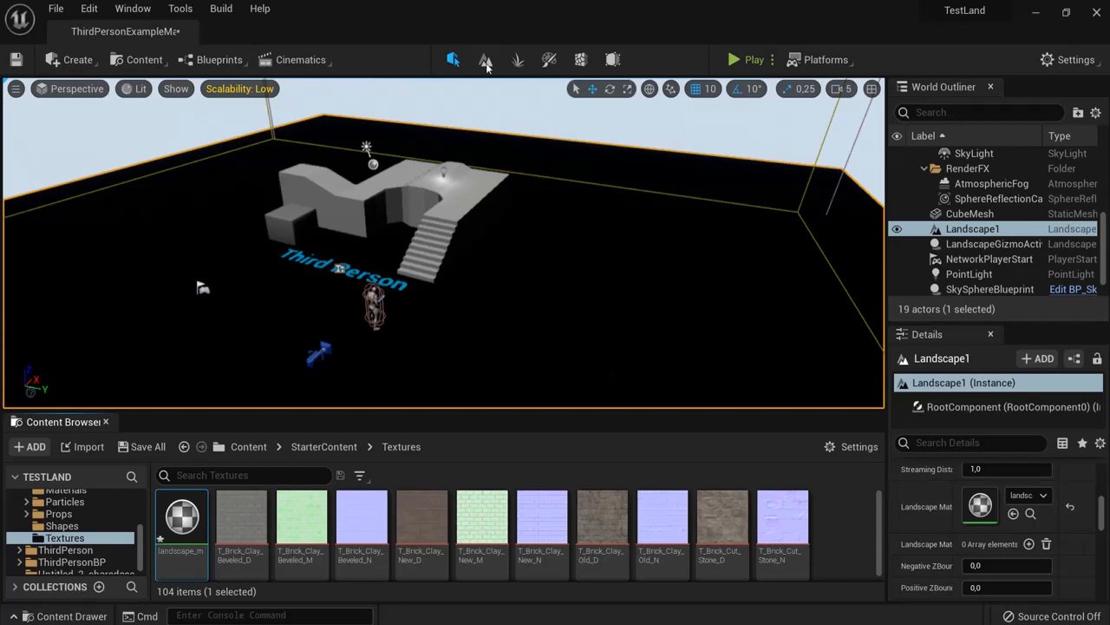
In Landscape Paint mode, create and save layer info assets for the grass and sand layers.
click(486, 60)
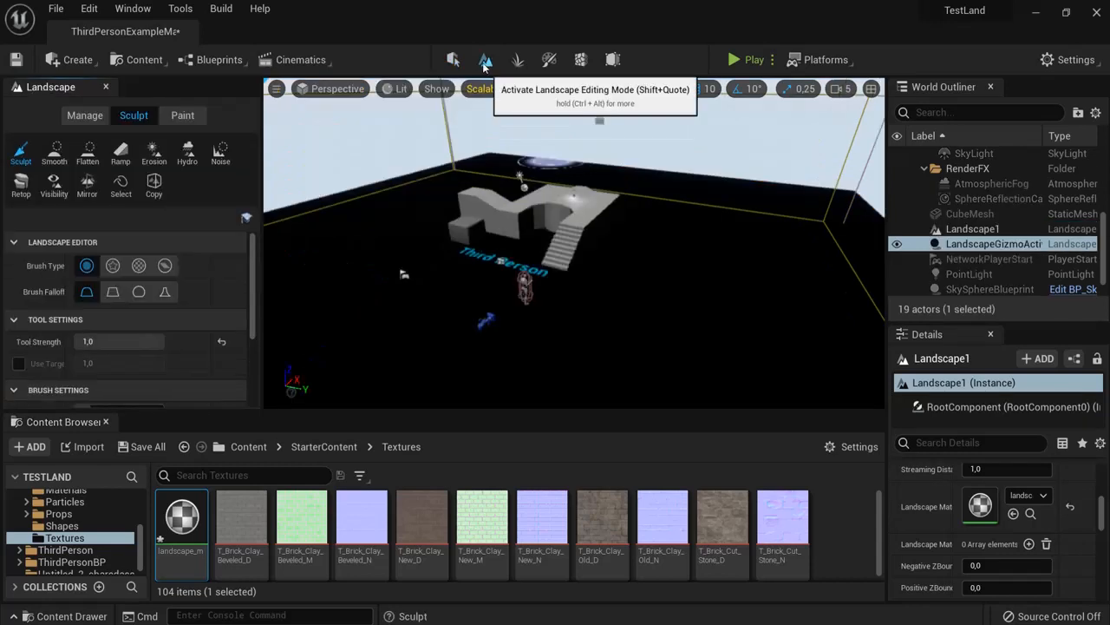
click(182, 114)
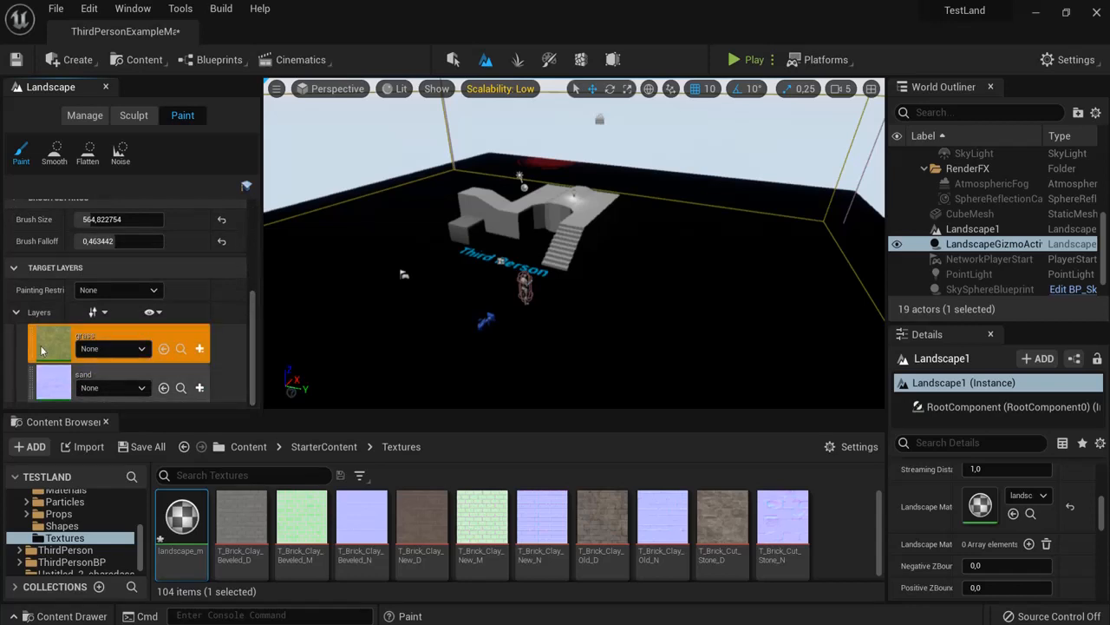
click(50, 343)
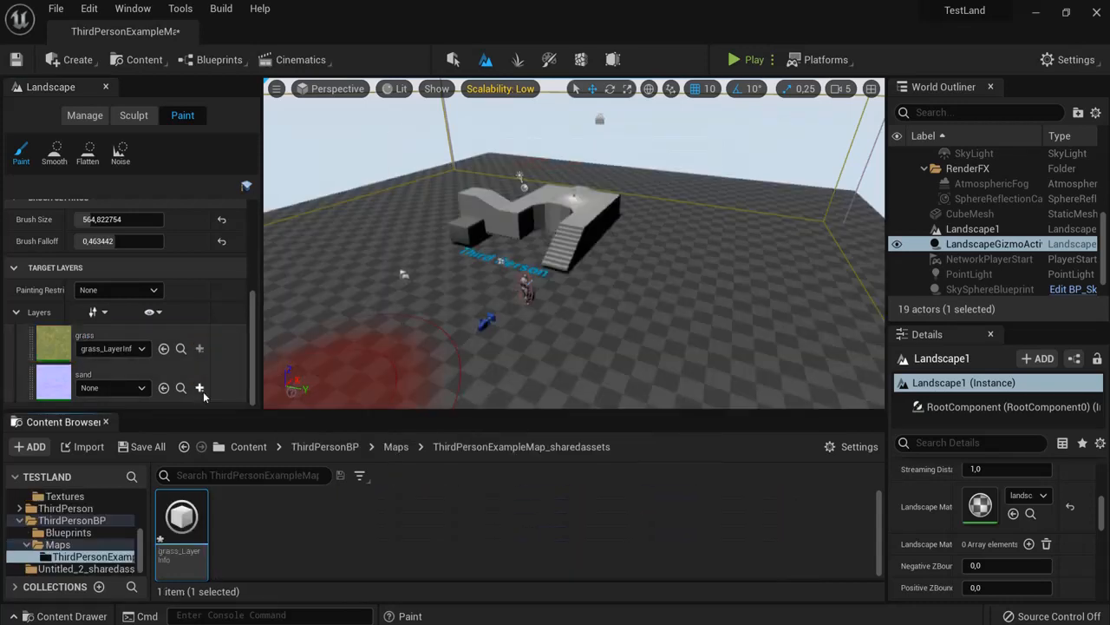
click(200, 388)
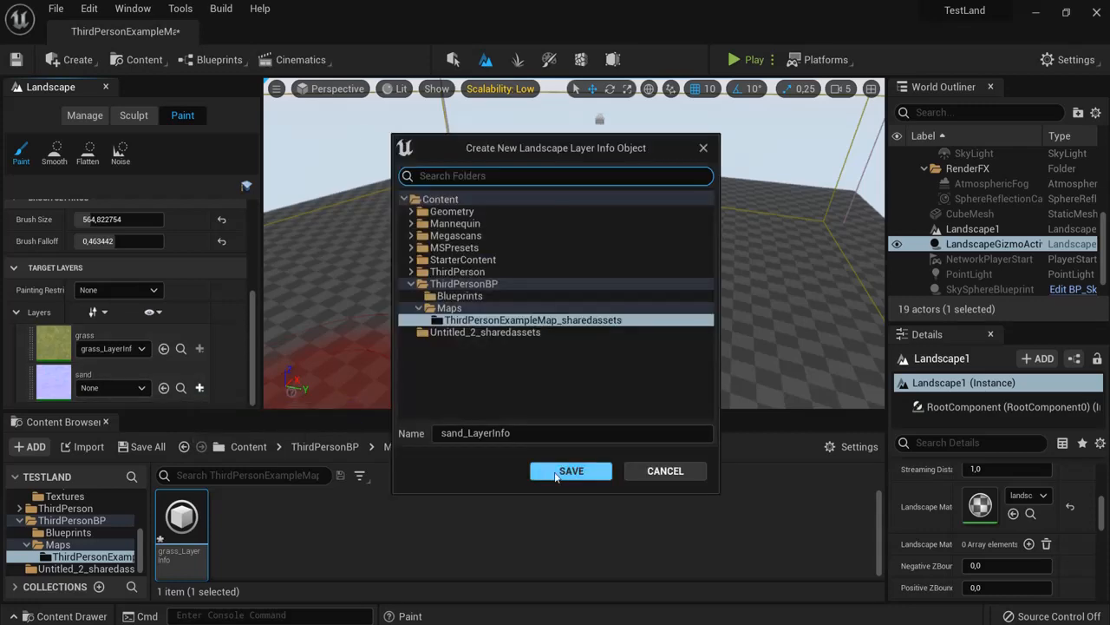
click(570, 470)
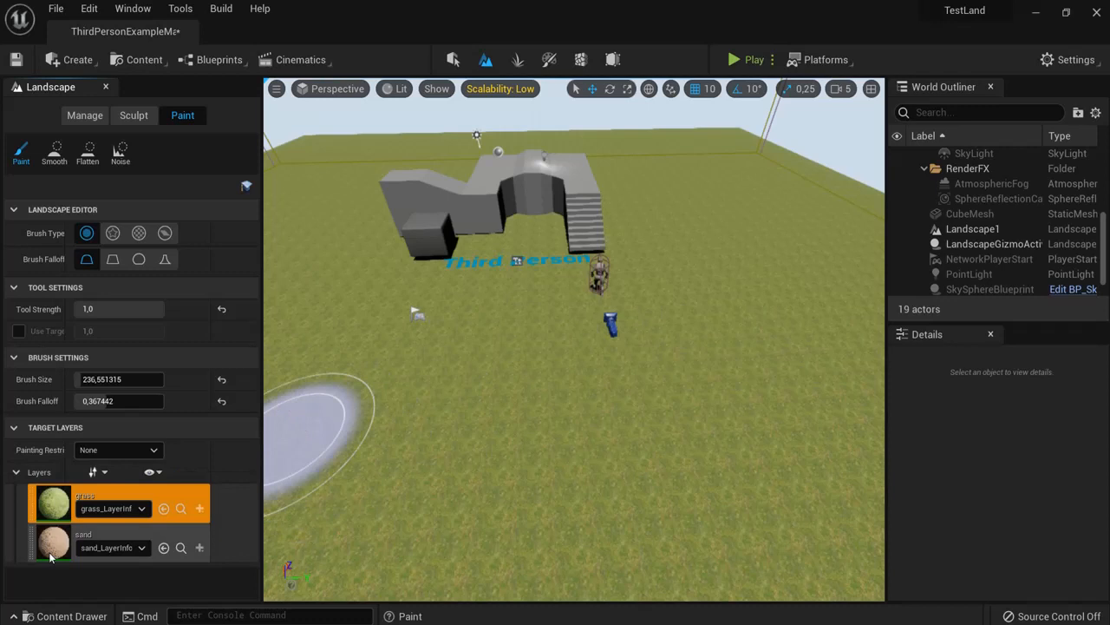
mouse_move(447, 408)
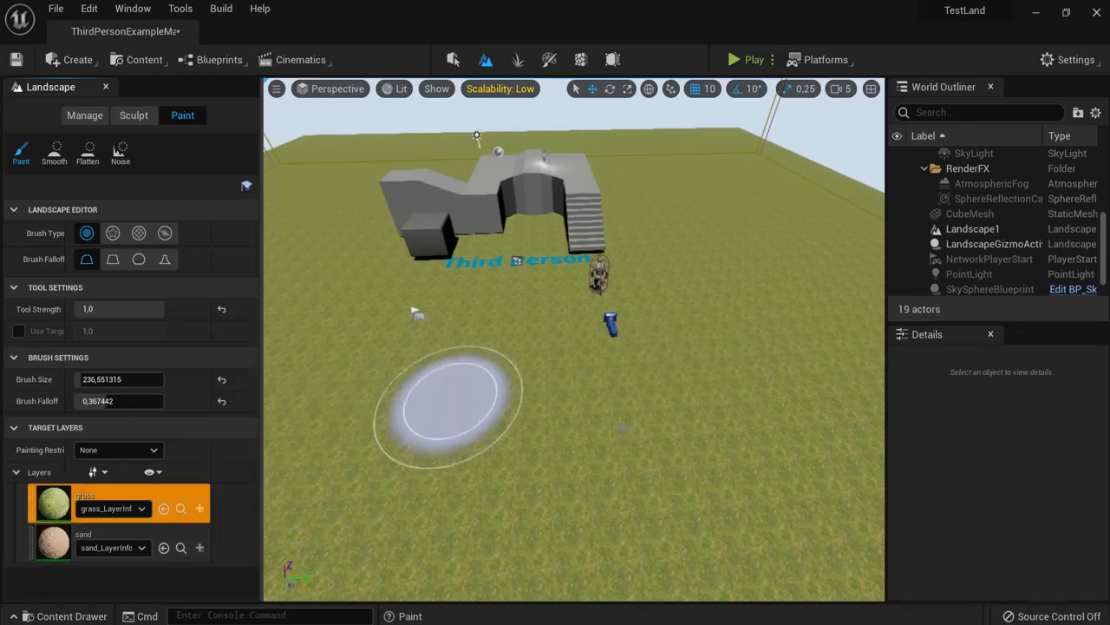
Paint a sand path across the grass toward the building, then preview in Play mode.
click(52, 503)
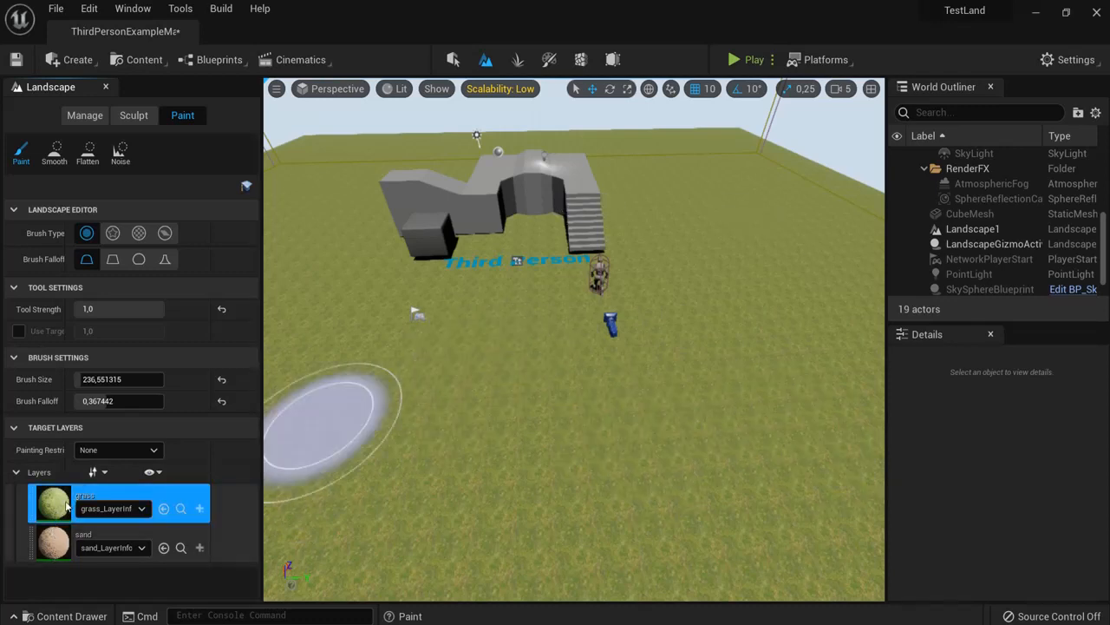
click(52, 540)
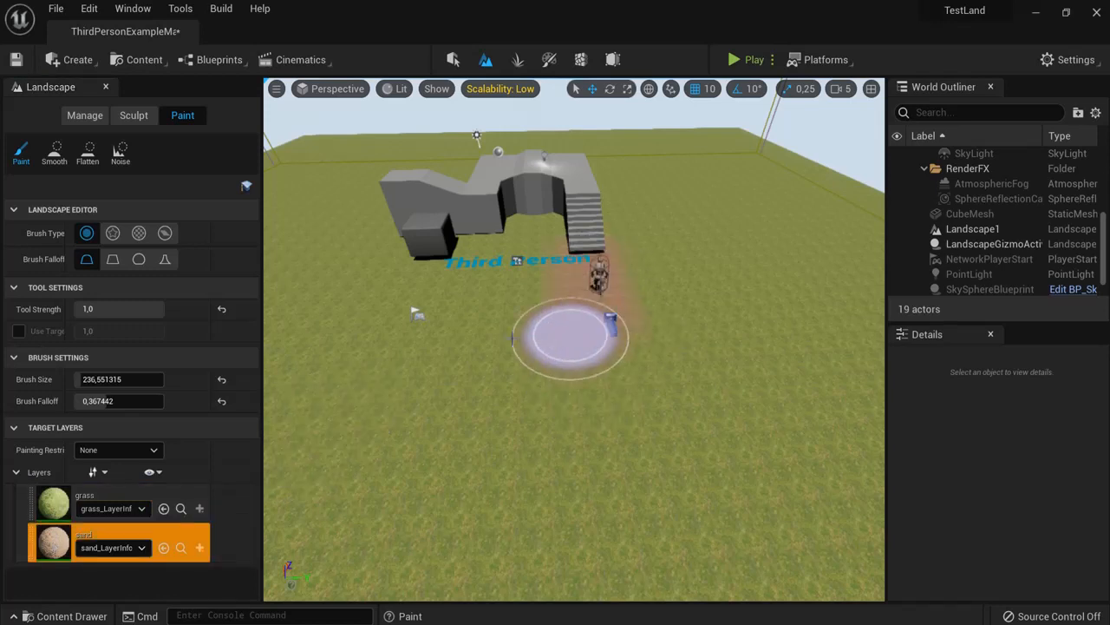
drag(568, 334, 390, 556)
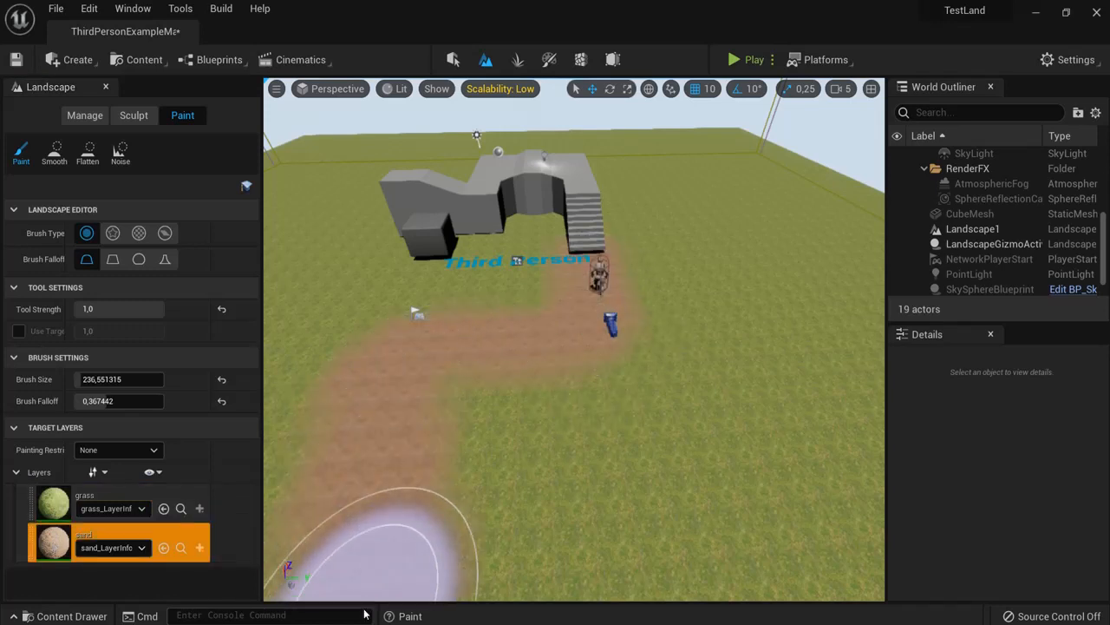
click(733, 59)
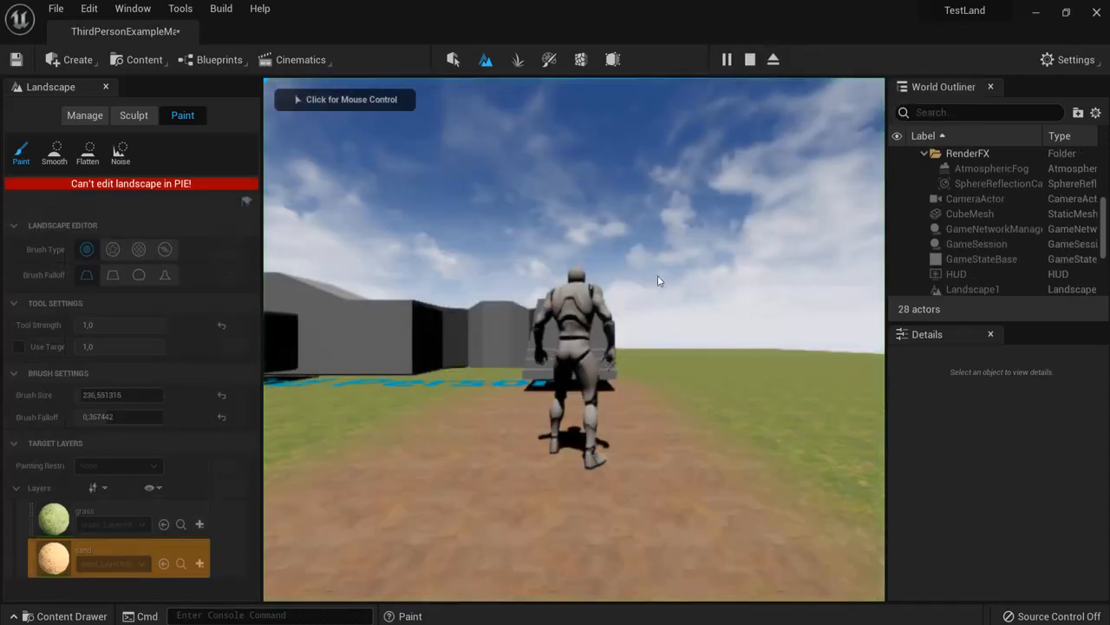